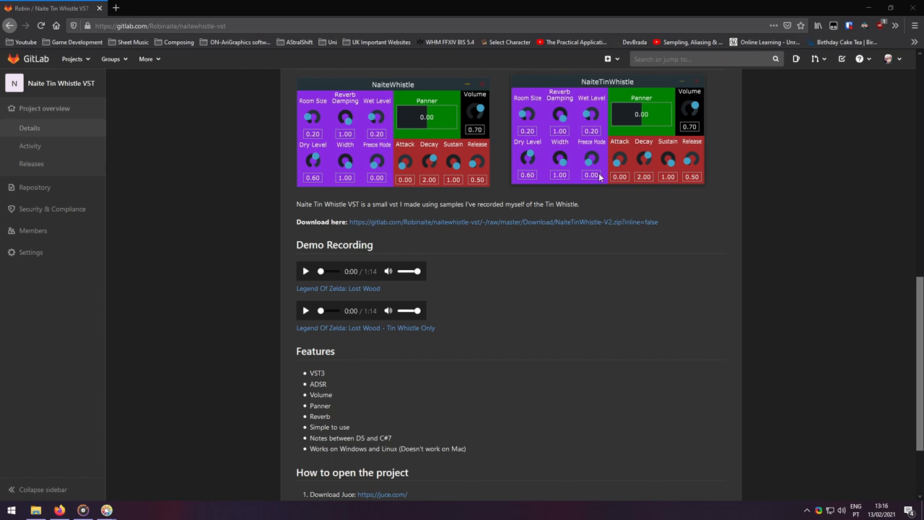
mouse_move(628, 141)
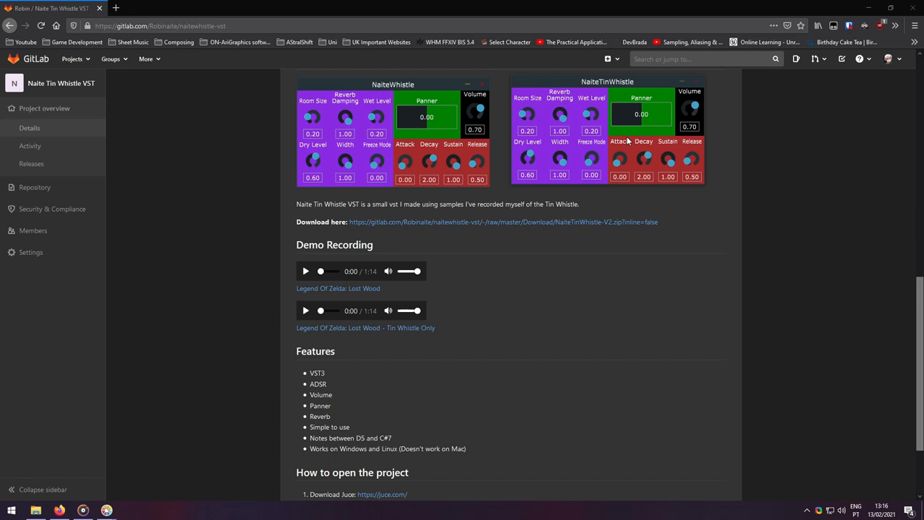
mouse_move(585, 86)
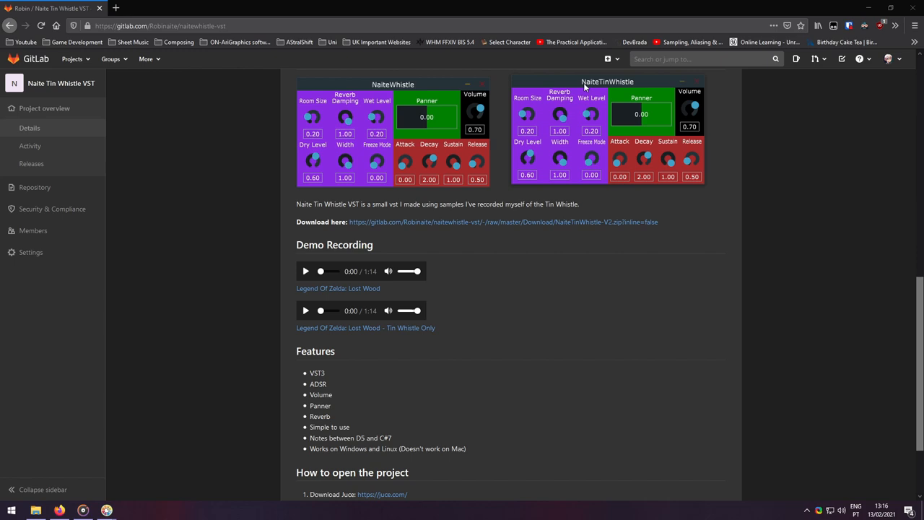
mouse_move(587, 90)
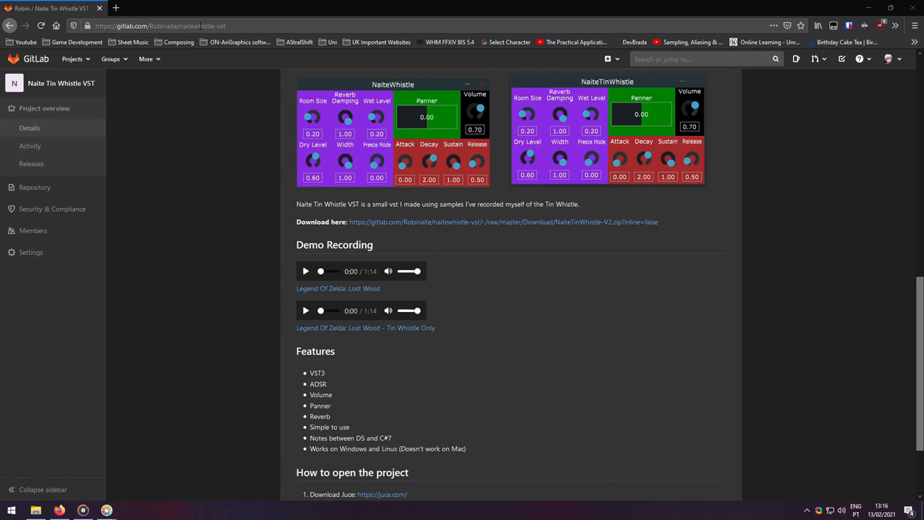
Play TinWhistleFull in Groove Music until nearly its end, then close the player.
left_click(83, 510)
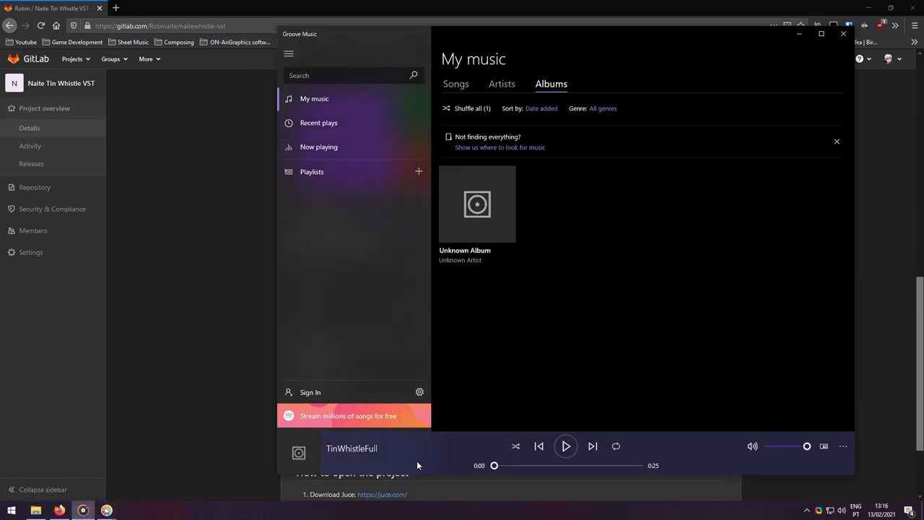
mouse_move(566, 445)
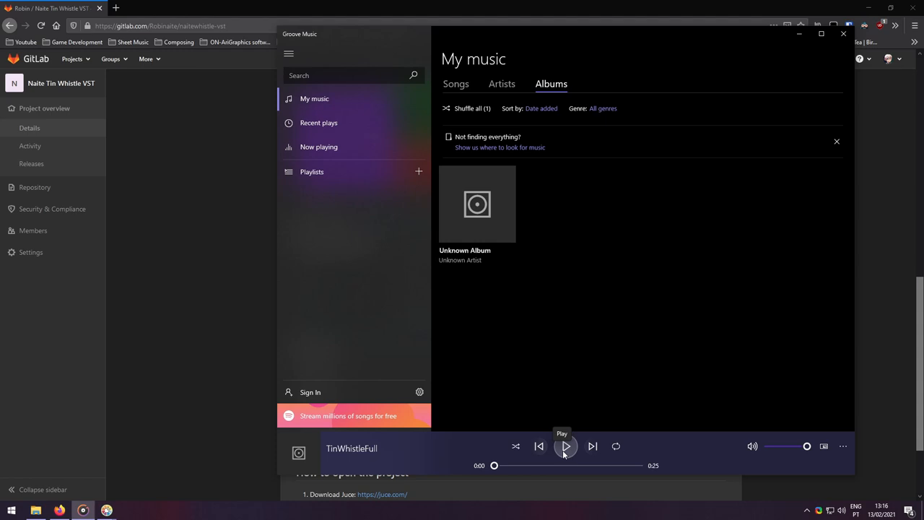
left_click(567, 446)
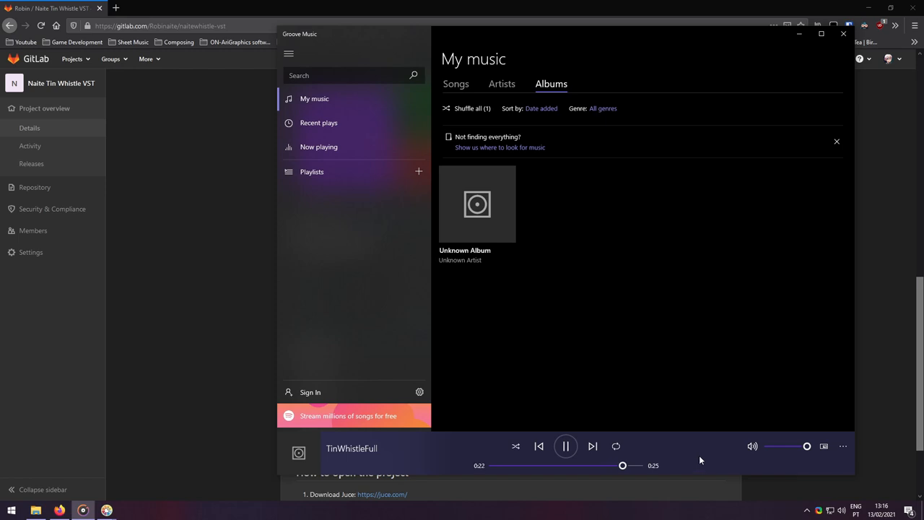
left_click(565, 446)
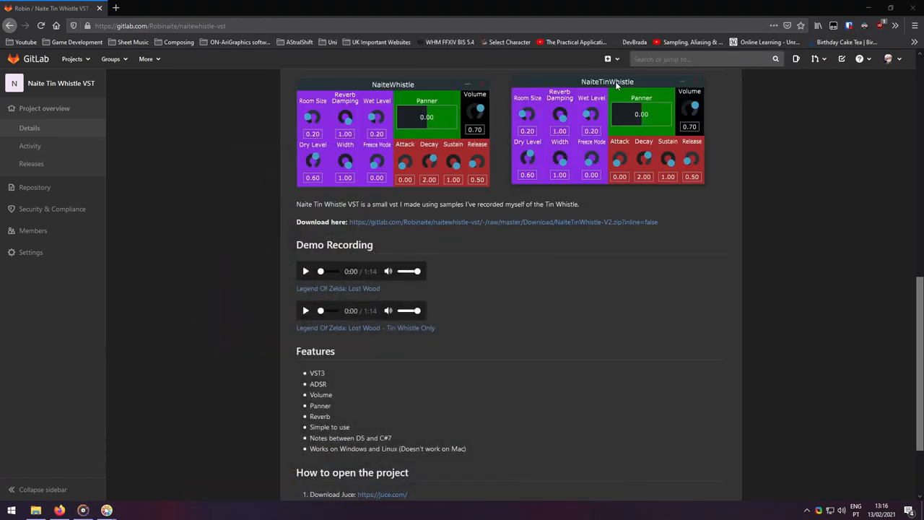
mouse_move(621, 85)
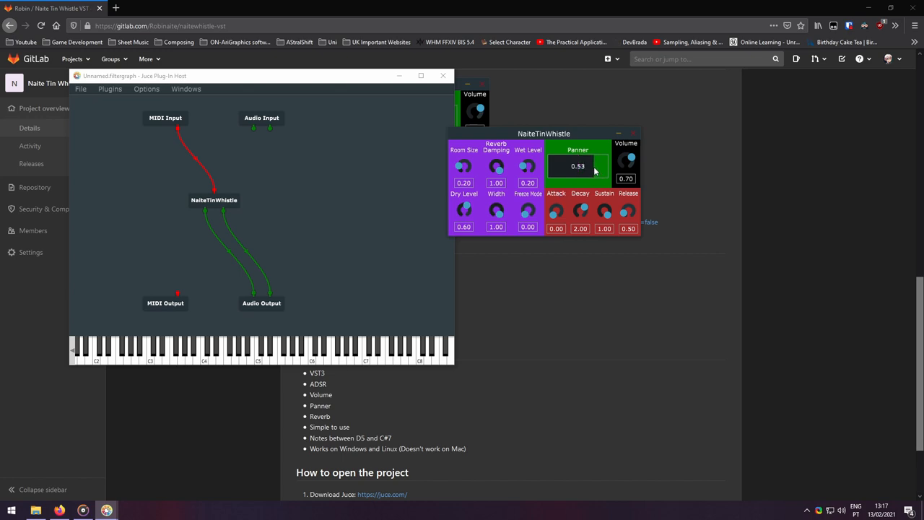
Adjust NaiteTinWhistle's knobs: Panner 0.00, Release 3.10, Room Size 0.39, Wet Level 0.29.
left_click_drag(596, 170, 595, 157)
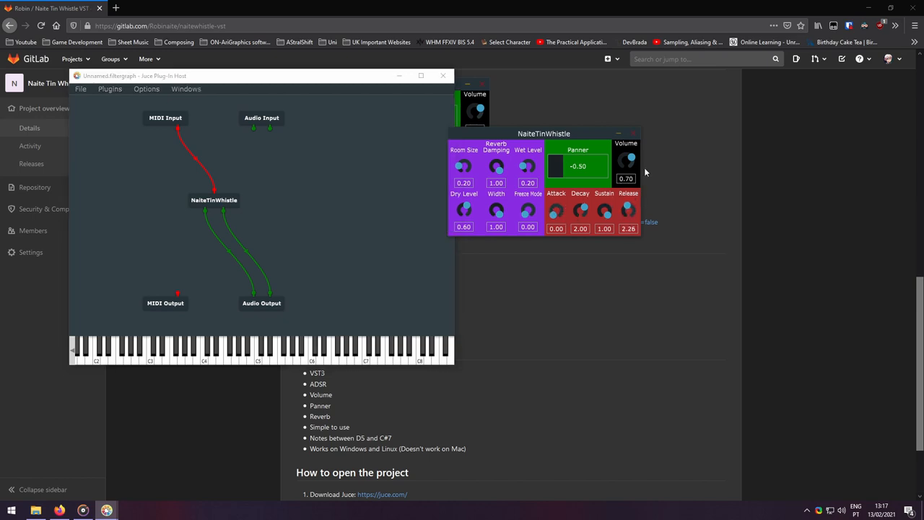
left_click(329, 351)
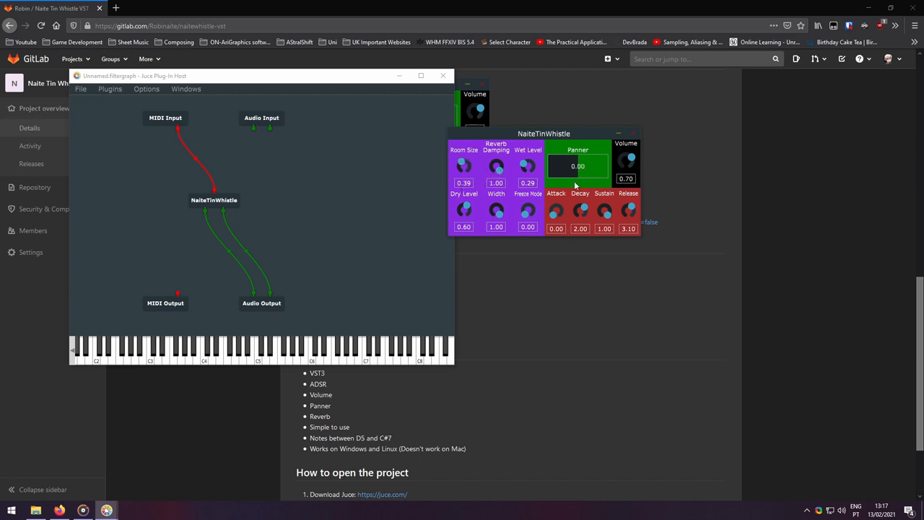
left_click(266, 353)
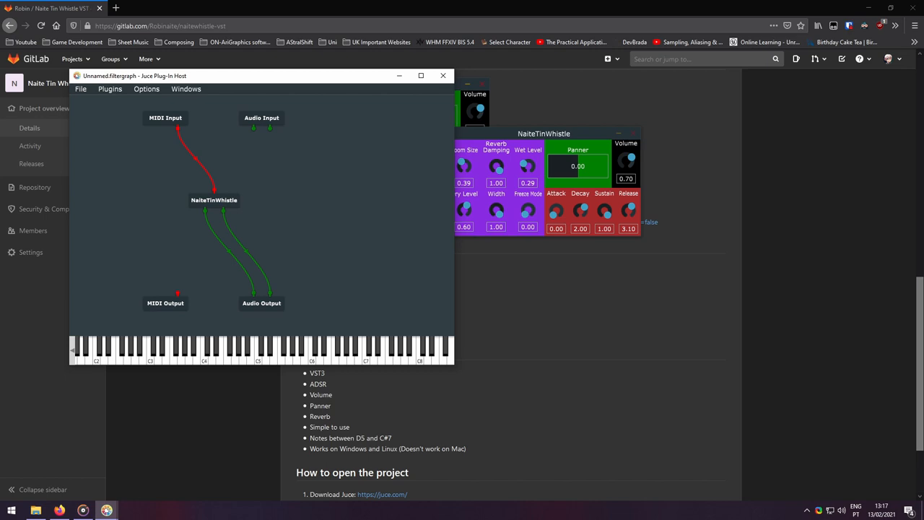
mouse_move(267, 17)
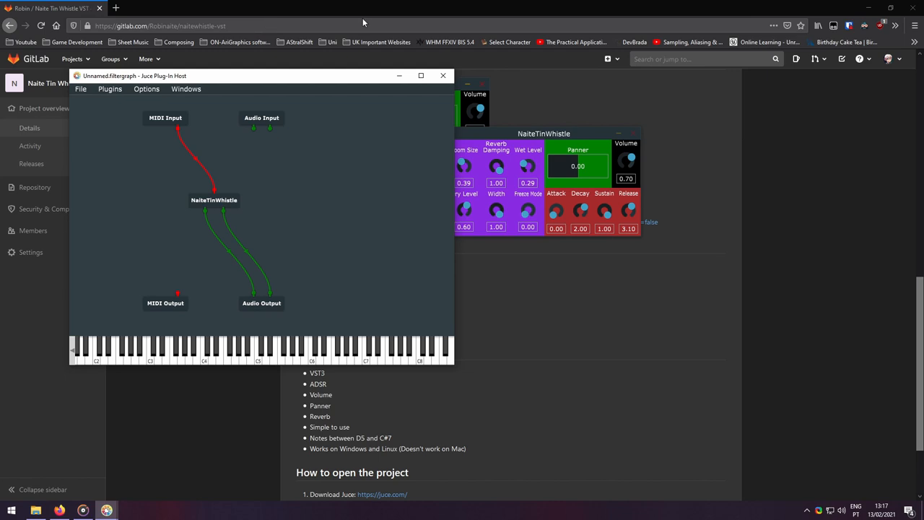
mouse_move(462, 72)
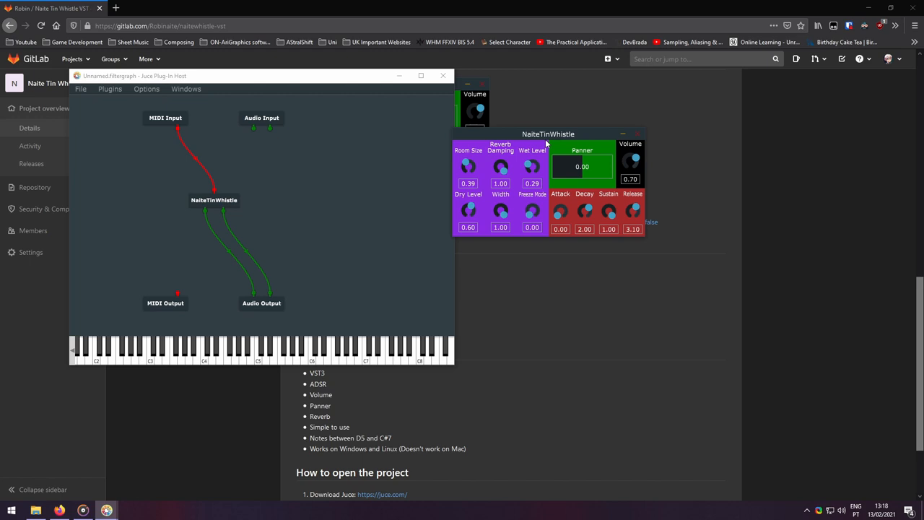
mouse_move(535, 127)
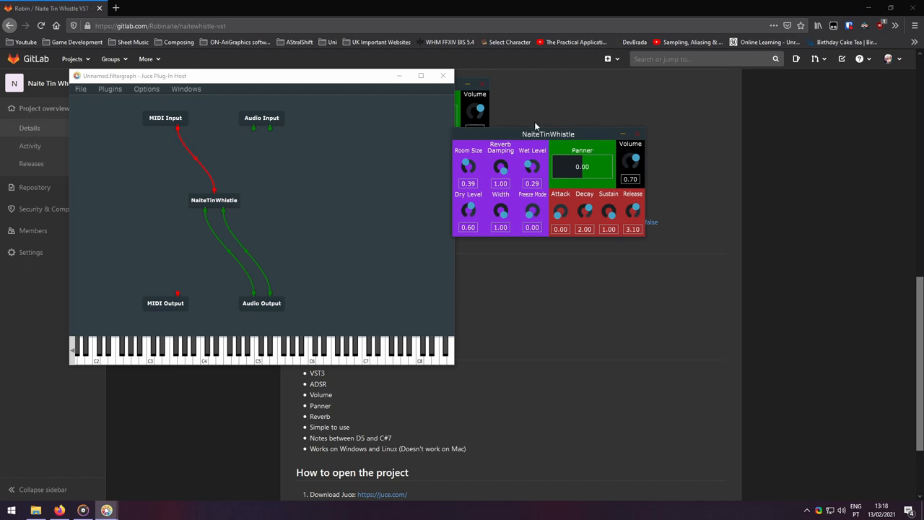